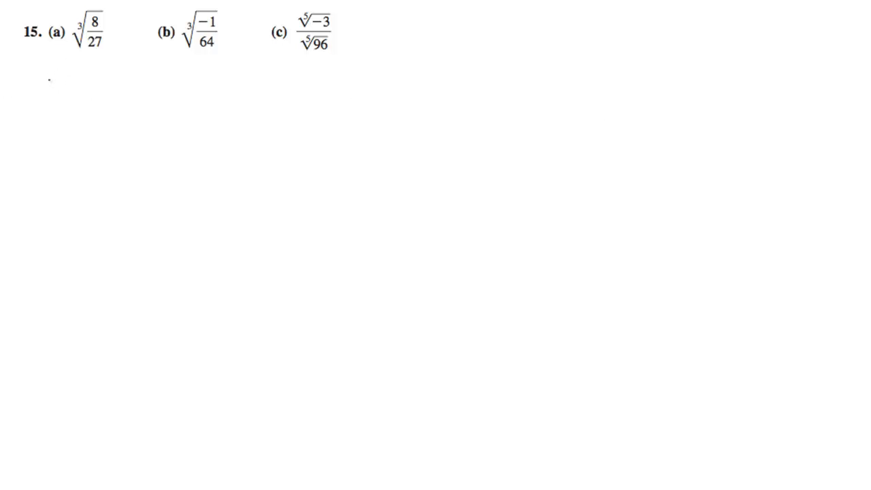
- Handwrite the opening bracket and first working line for part (a) beneath problem 15
{"action": "left_click_drag", "start_coordinate": [46, 71], "coordinate": [43, 98]}
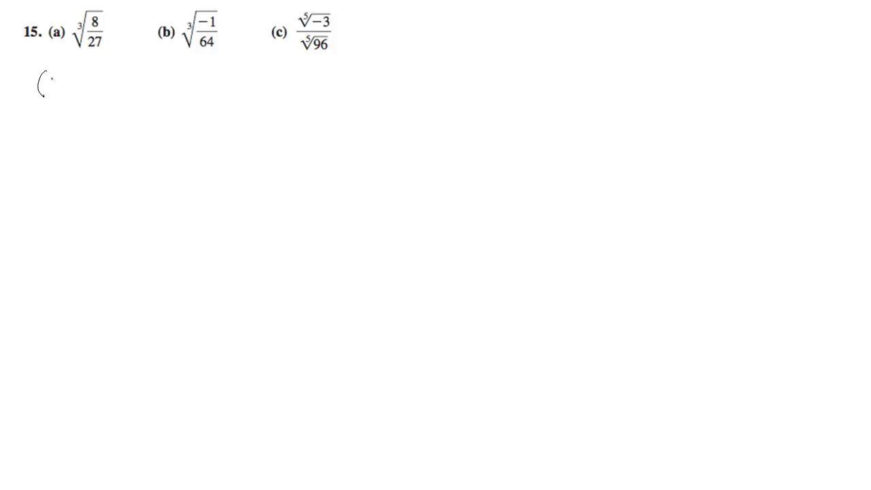
{"action": "left_click_drag", "start_coordinate": [38, 78], "coordinate": [75, 65]}
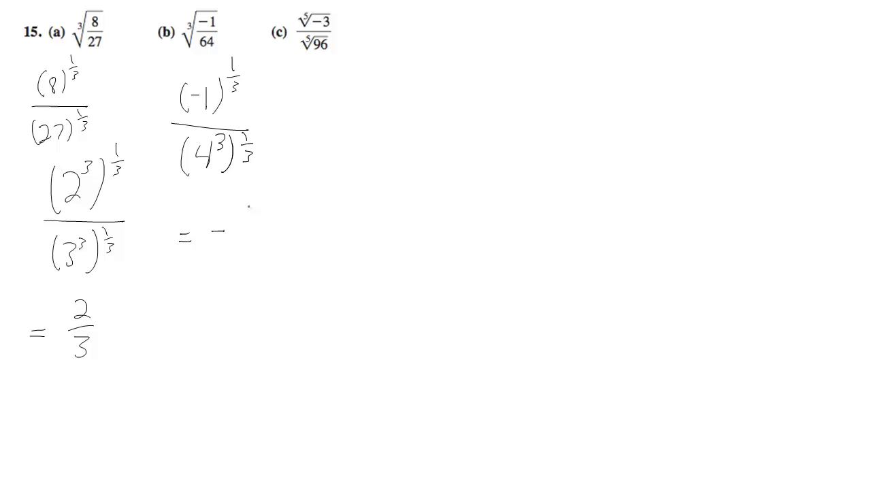
- Write the 1/3 exponent for part (b)'s (−1)^(1/3) over (4³)^(1/3) form
{"action": "type", "text": "1/"}
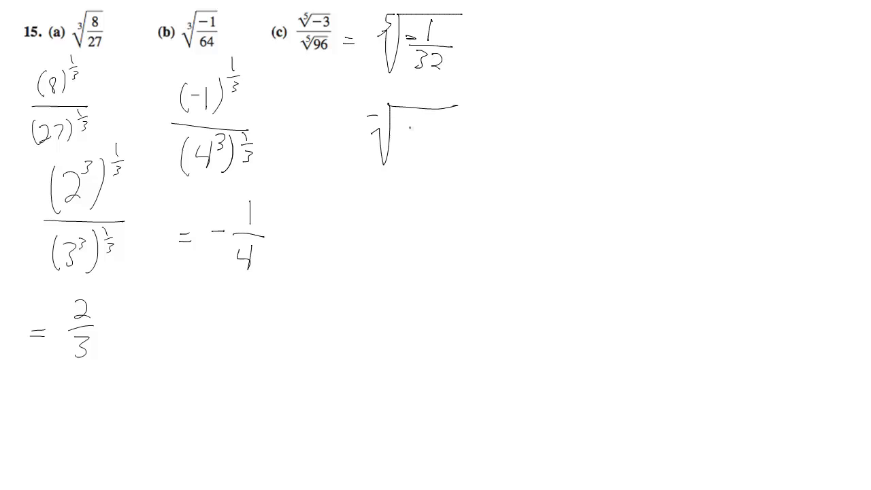
- Rewrite part (c) under the fifth root as −1 over 2⁵
{"action": "type", "text": "-1"}
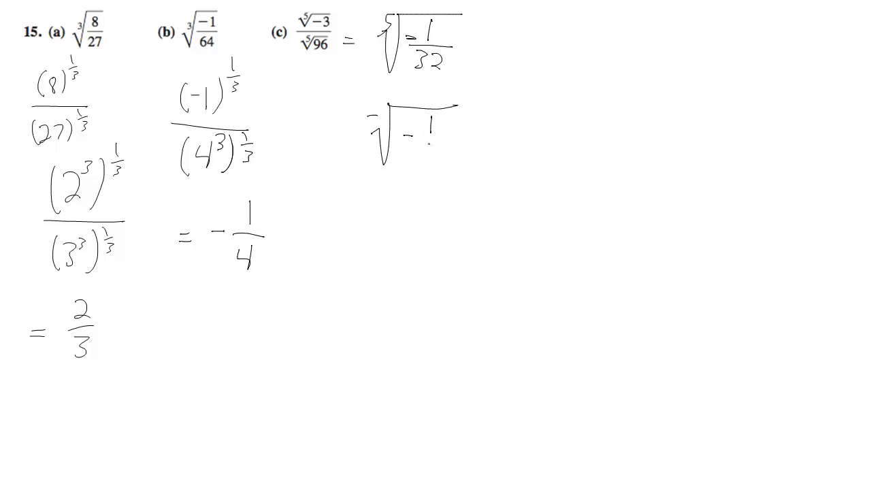
{"action": "type", "text": "2"}
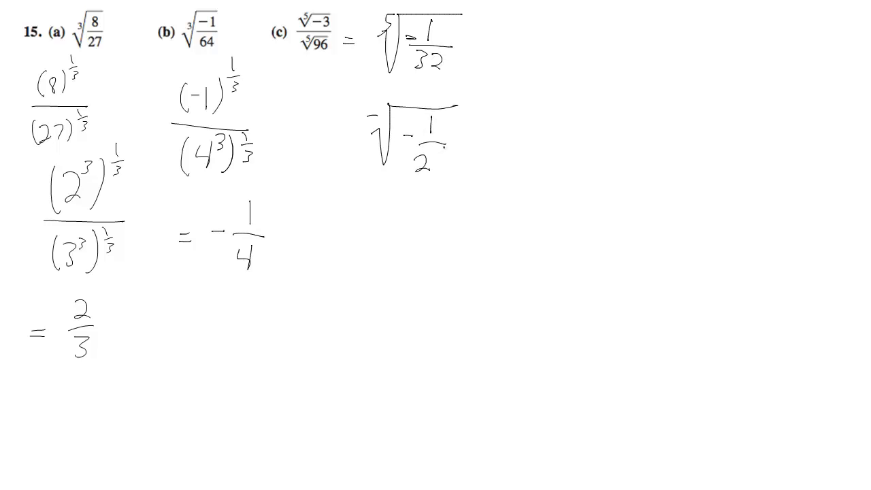
{"action": "type", "text": "5"}
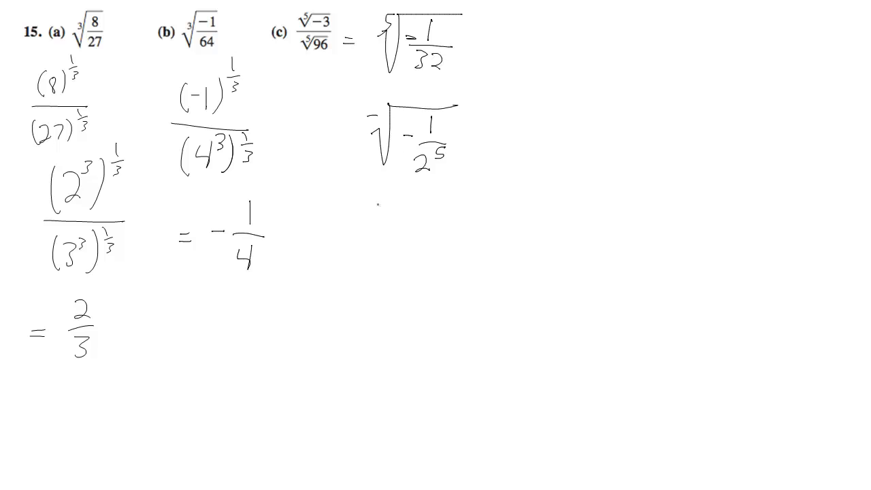